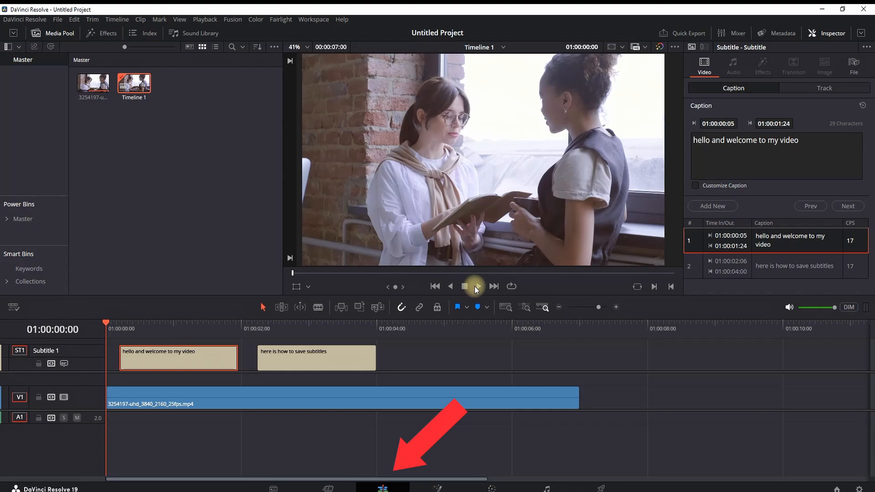
Play the timeline to preview the existing yellow subtitles.
{"action": "left_click", "coordinate": [465, 286]}
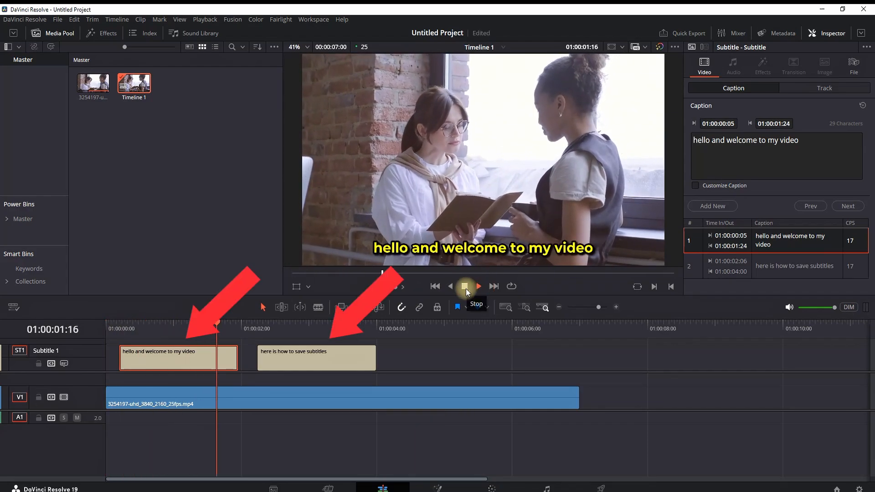
{"action": "left_click", "coordinate": [466, 286]}
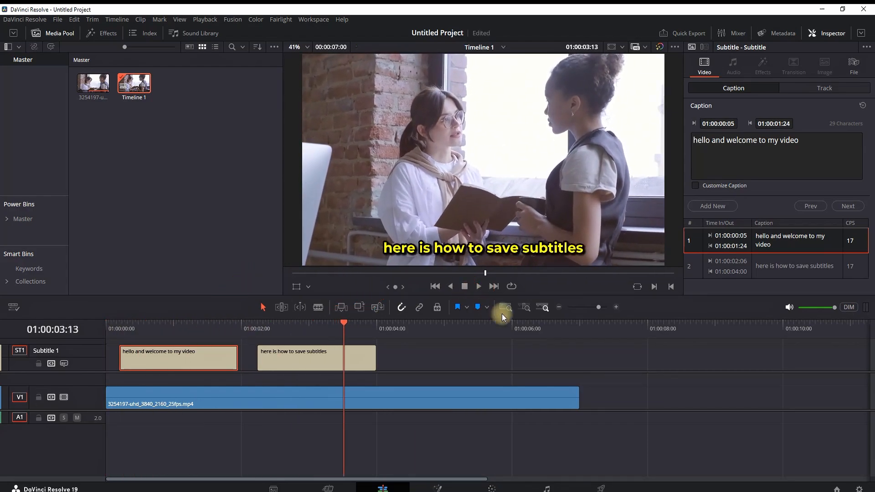
{"action": "left_click", "coordinate": [178, 357]}
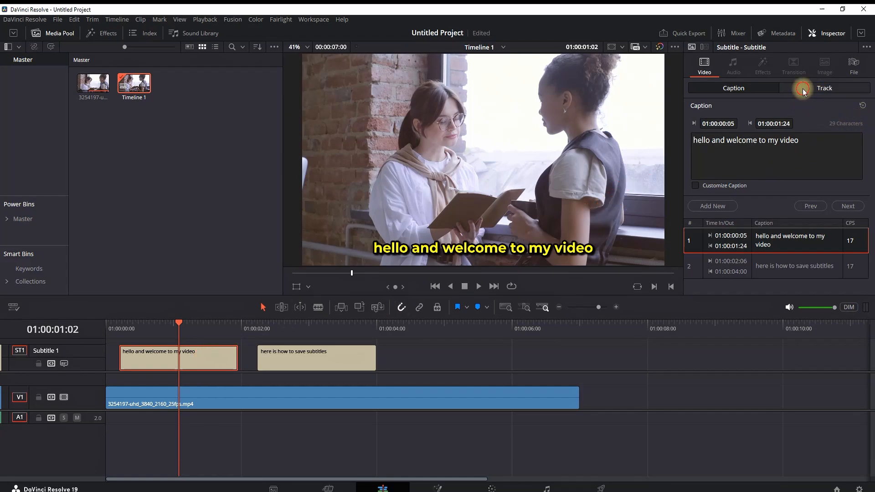
Save the subtitle track style as preset 'MY SUBTITLES - YELLOW'.
{"action": "left_click", "coordinate": [824, 88]}
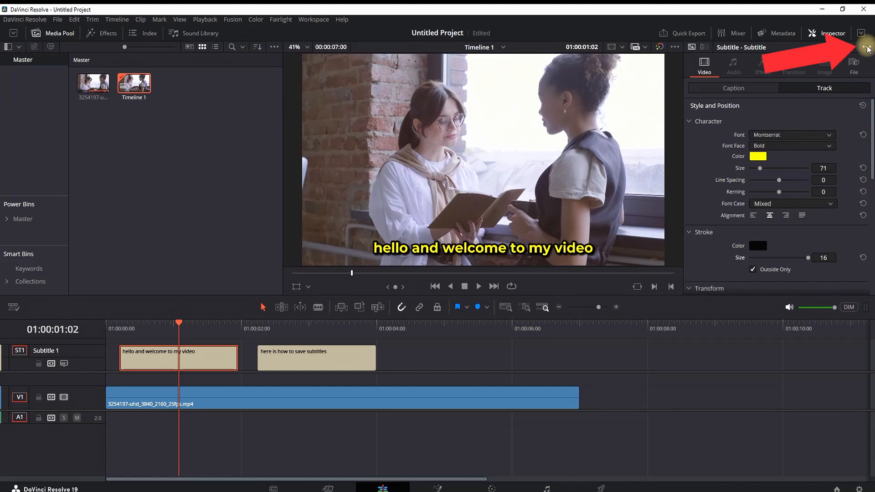
{"action": "left_click", "coordinate": [867, 47]}
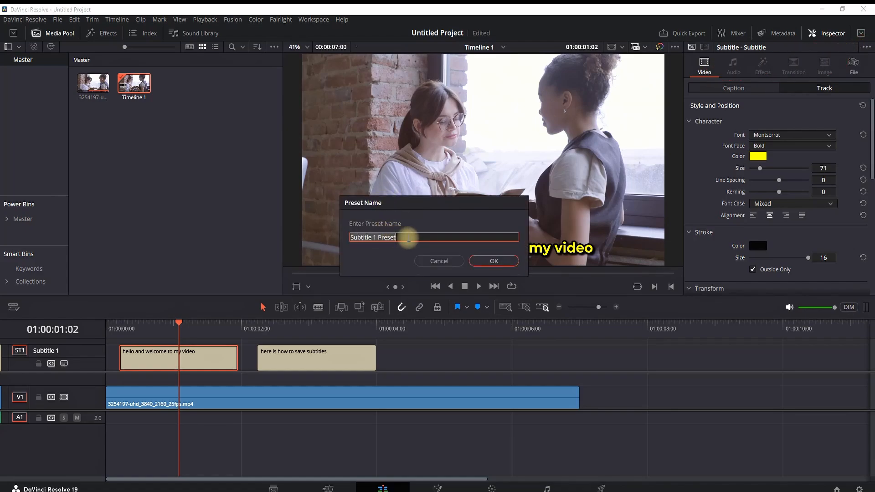
{"action": "type", "text": "MY SUBTITLES - YELL"}
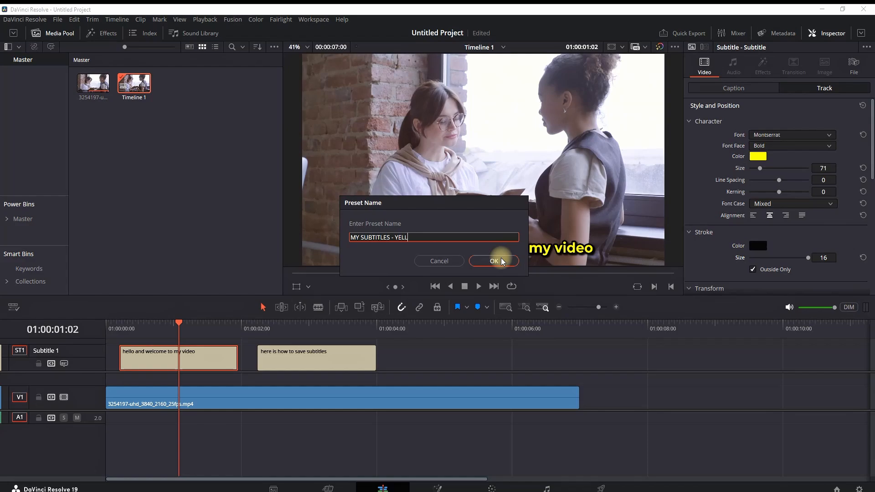
{"action": "left_click", "coordinate": [493, 261]}
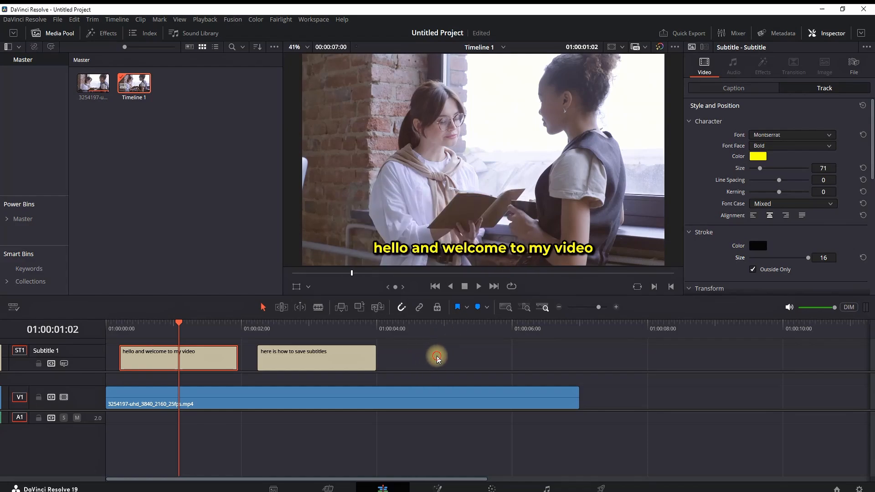
Add a new subtitle track with a caption and load the MY SUBTITLES - YELLOW preset.
{"action": "right_click", "coordinate": [76, 353]}
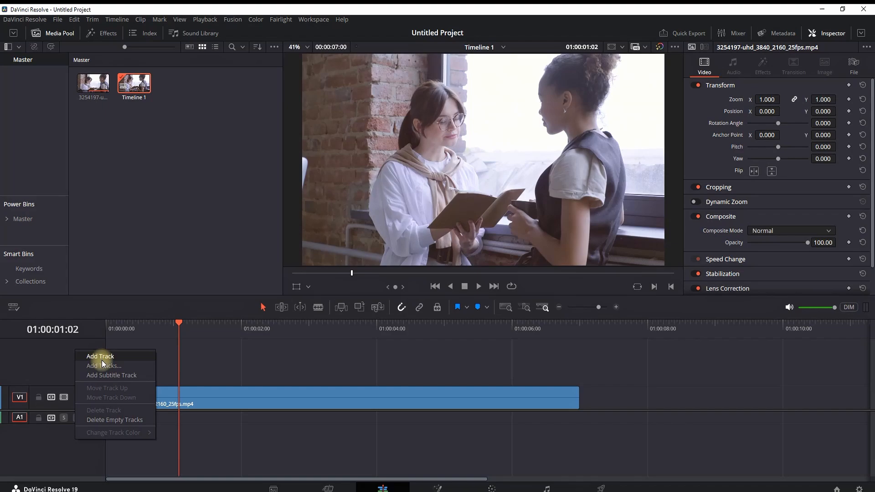
{"action": "left_click", "coordinate": [112, 375]}
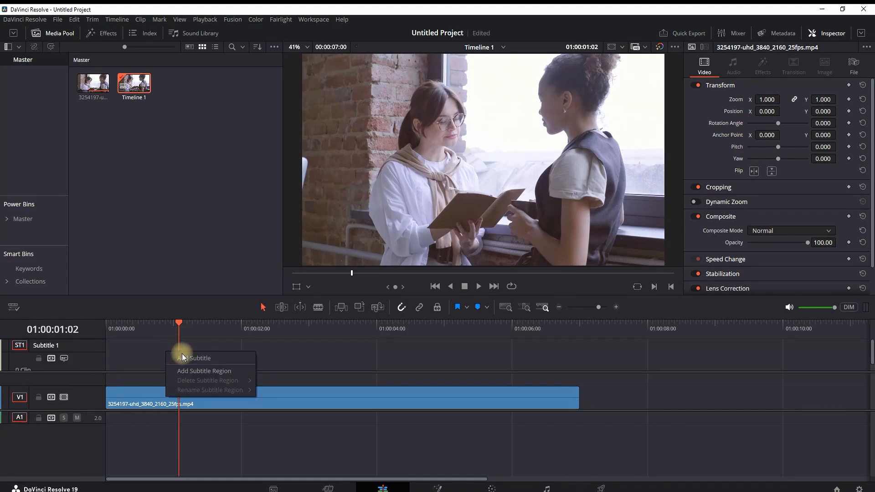
{"action": "left_click", "coordinate": [200, 357]}
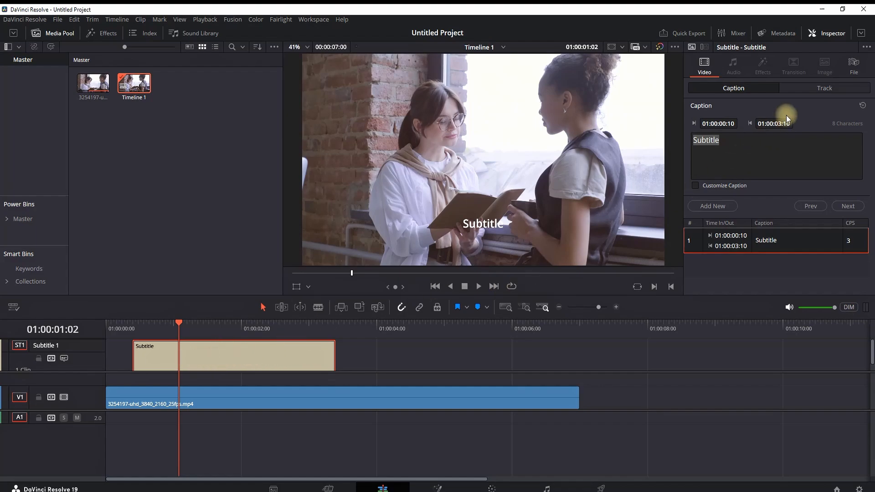
{"action": "left_click", "coordinate": [864, 46]}
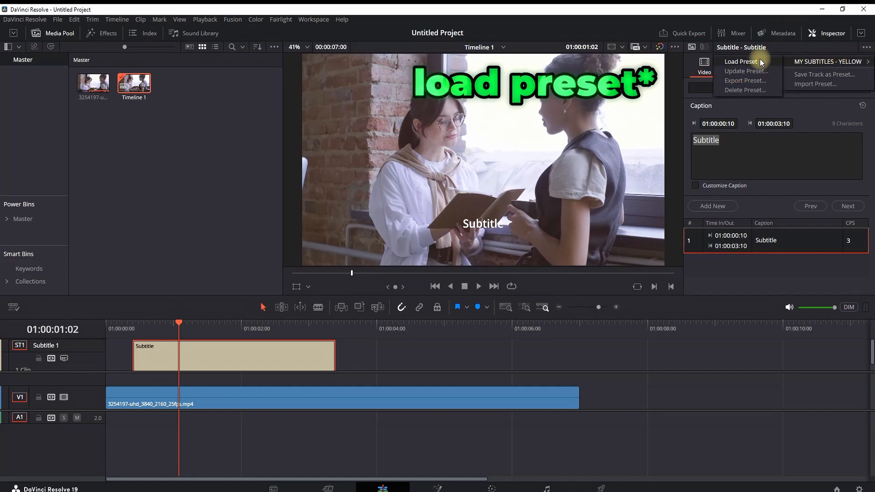
{"action": "left_click", "coordinate": [828, 62]}
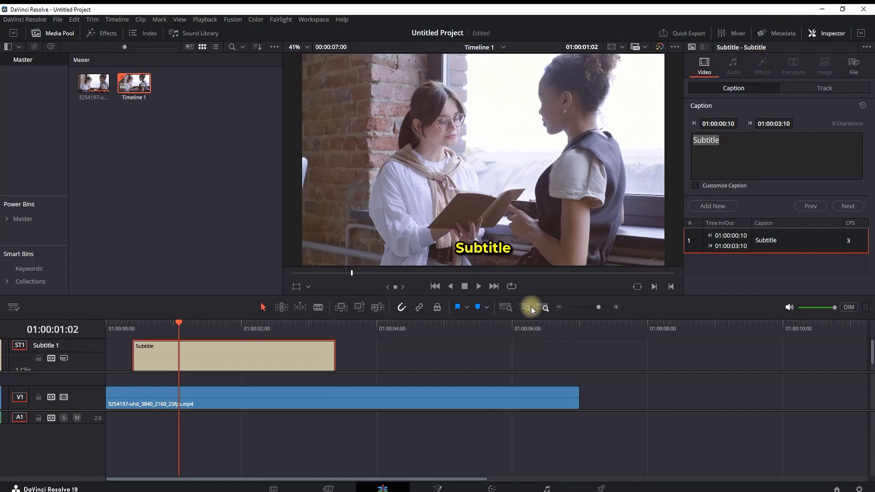
Type 'Hello Everyone !' as the new caption text.
{"action": "type", "text": "H"}
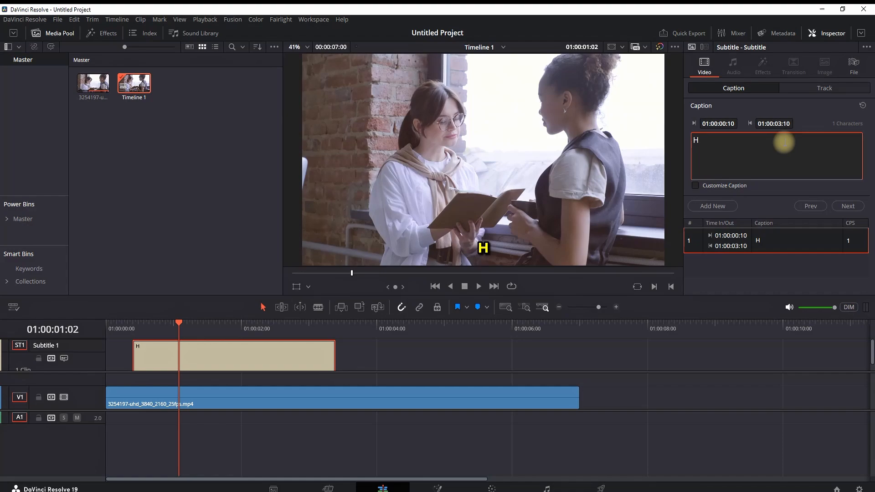
{"action": "type", "text": "ello Everyone !"}
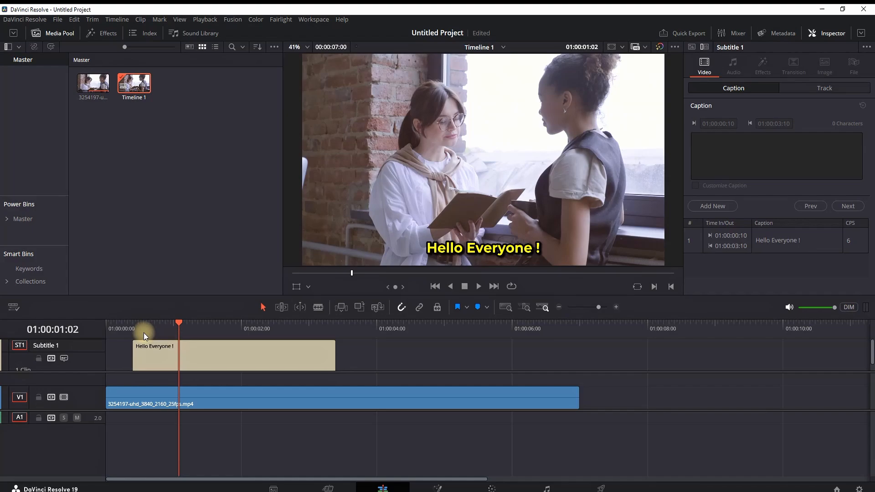
{"action": "mouse_move", "coordinate": [494, 362]}
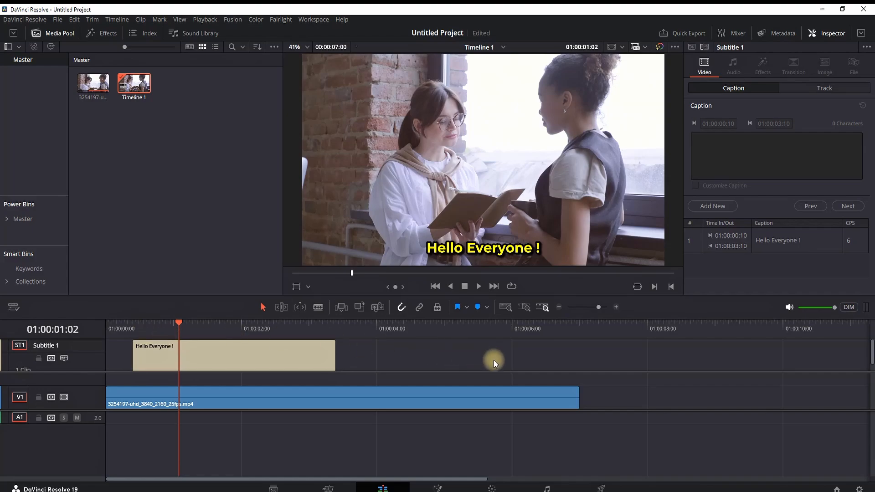